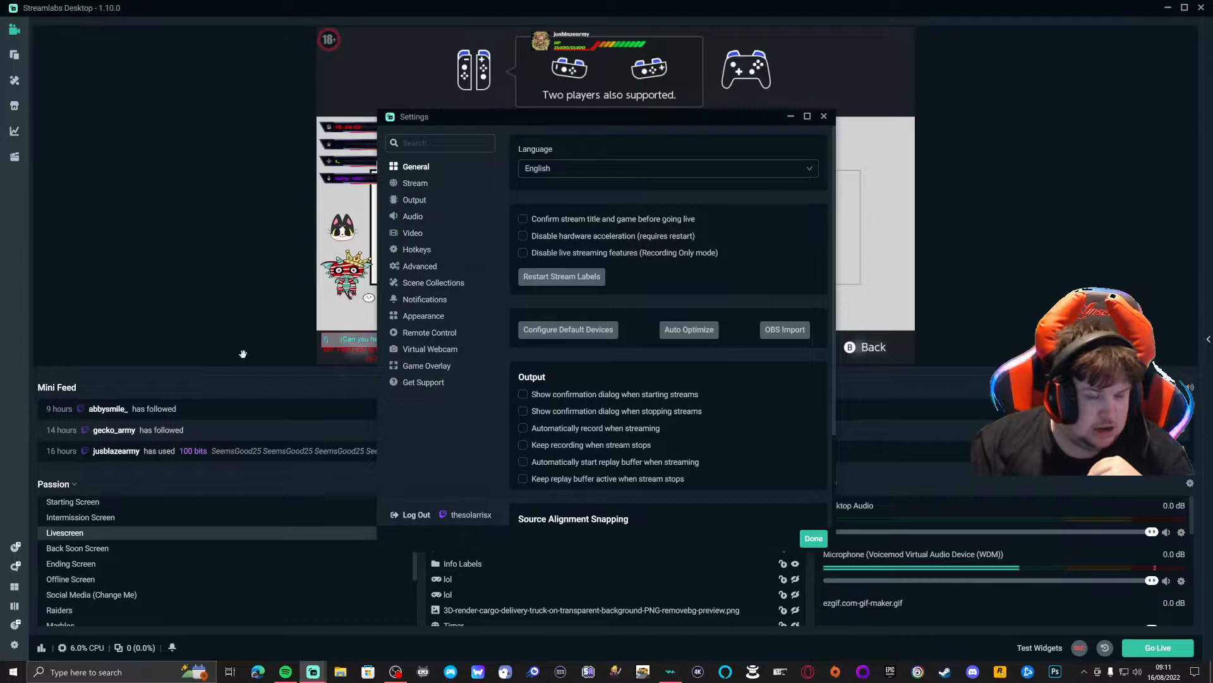
mouse_move(495, 268)
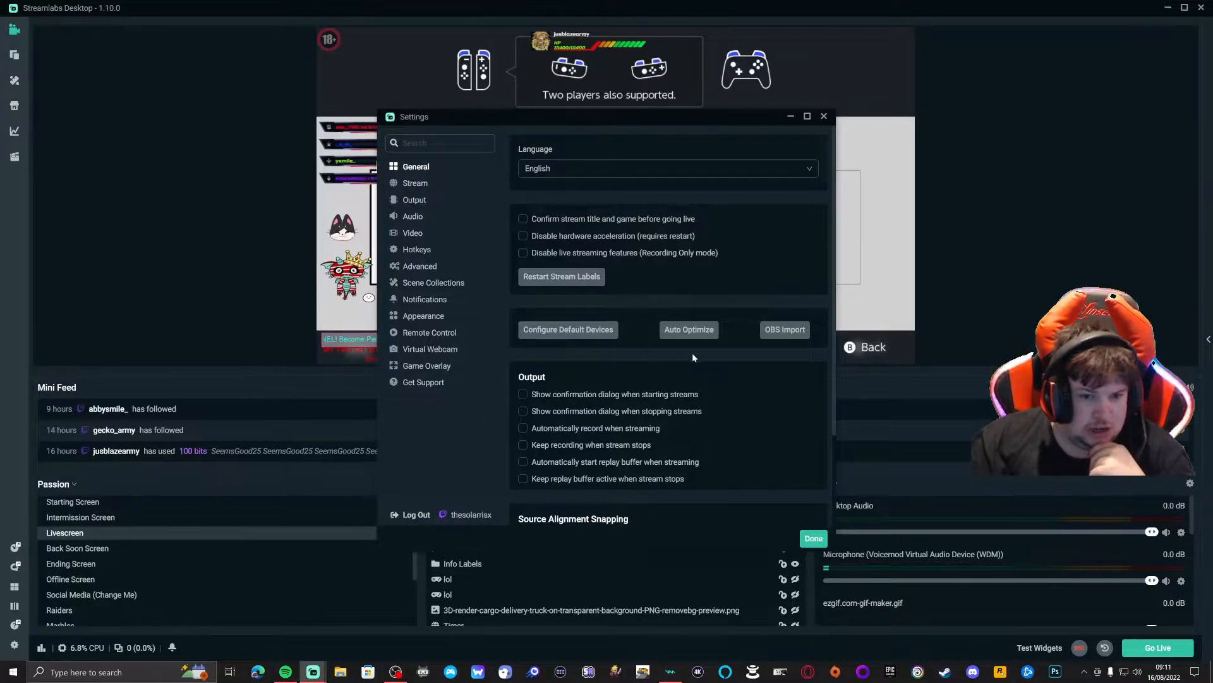
mouse_move(696, 310)
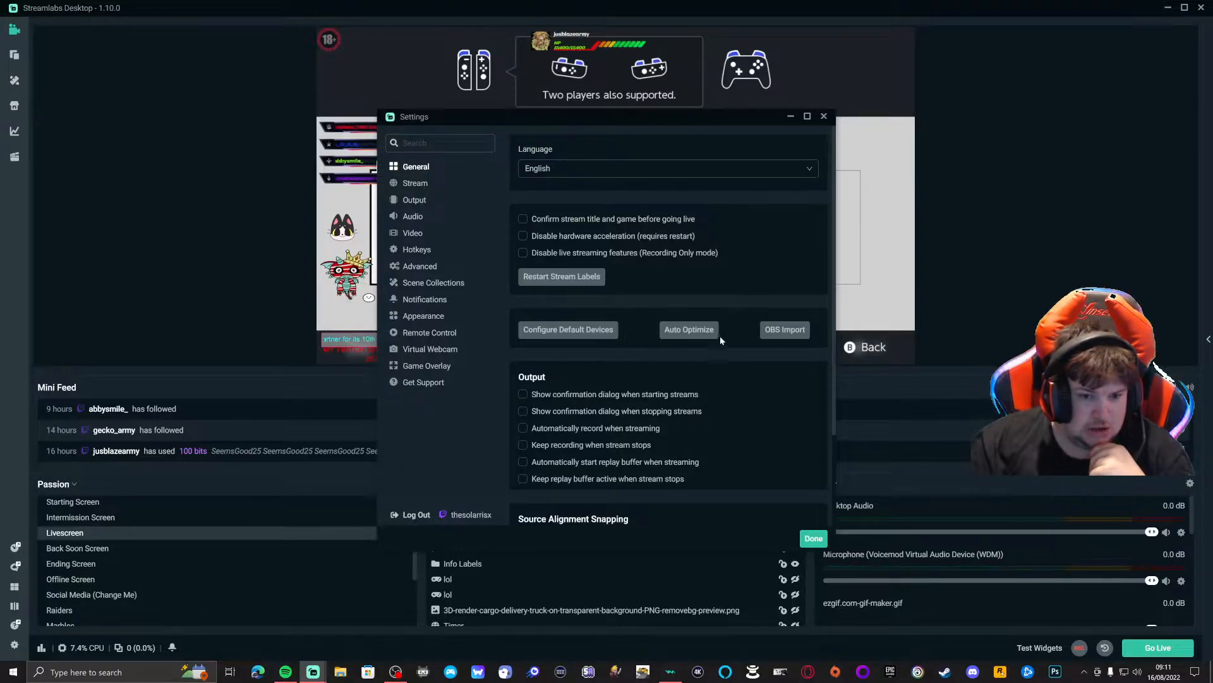
mouse_move(654, 346)
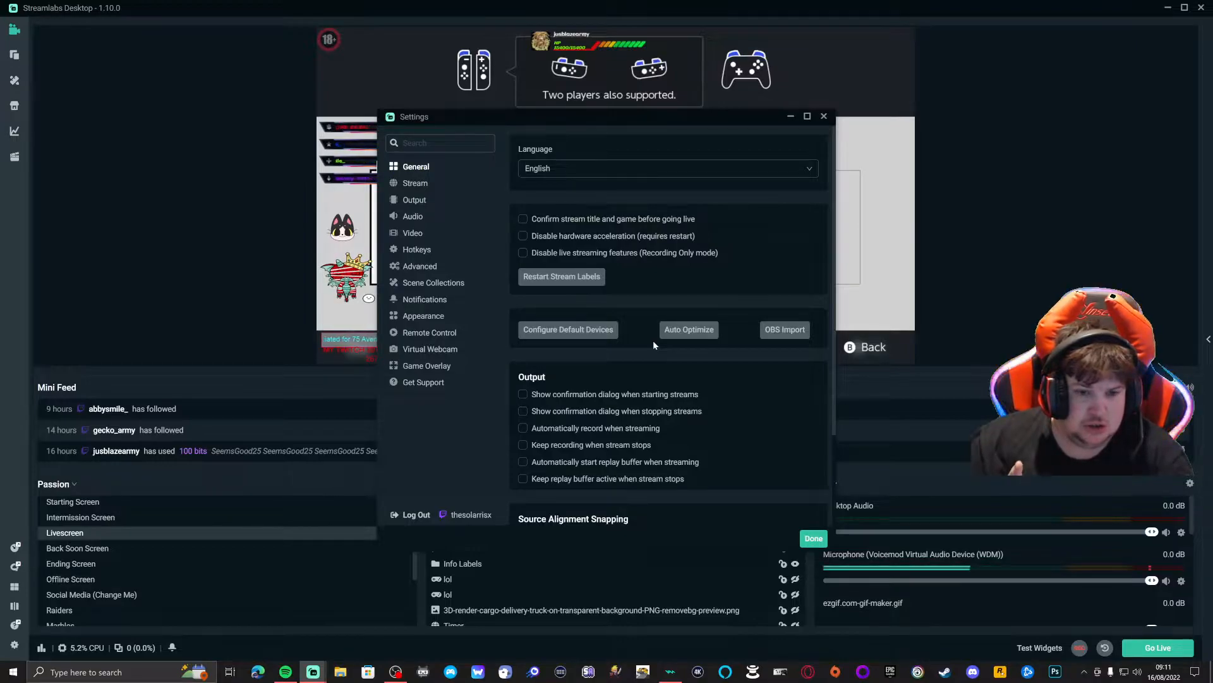
mouse_move(671, 343)
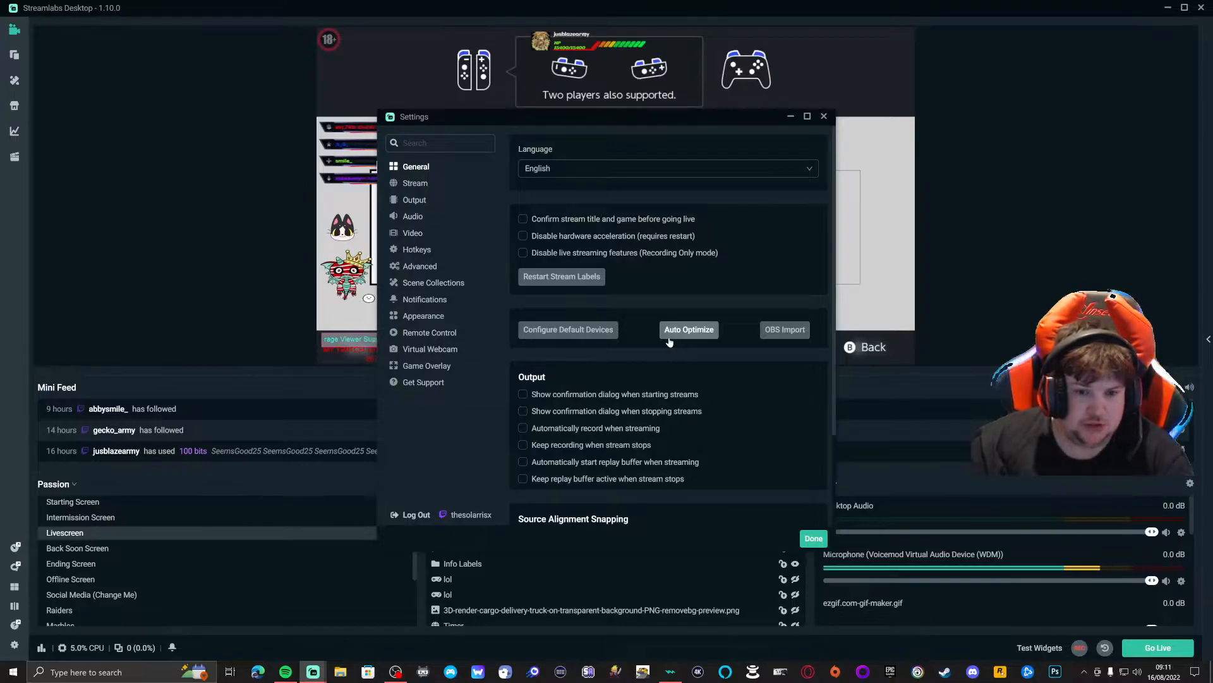
Start Auto Optimize from the General settings to reach the Optimize screen.
click(688, 329)
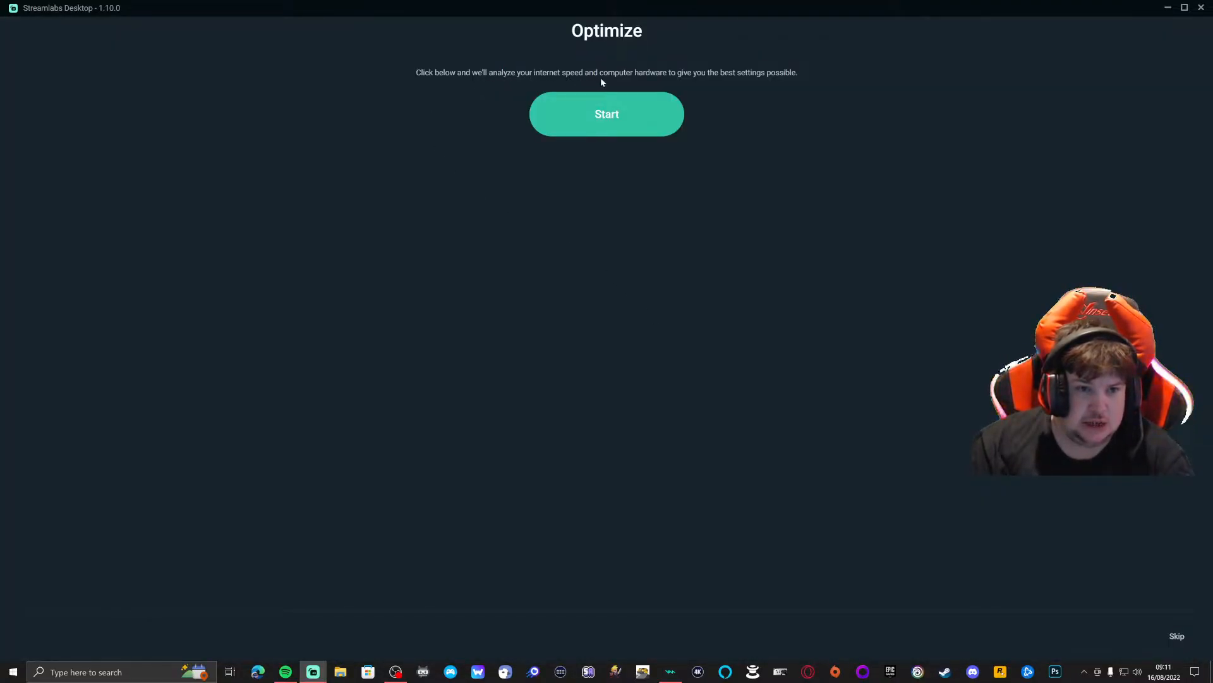
mouse_move(682, 85)
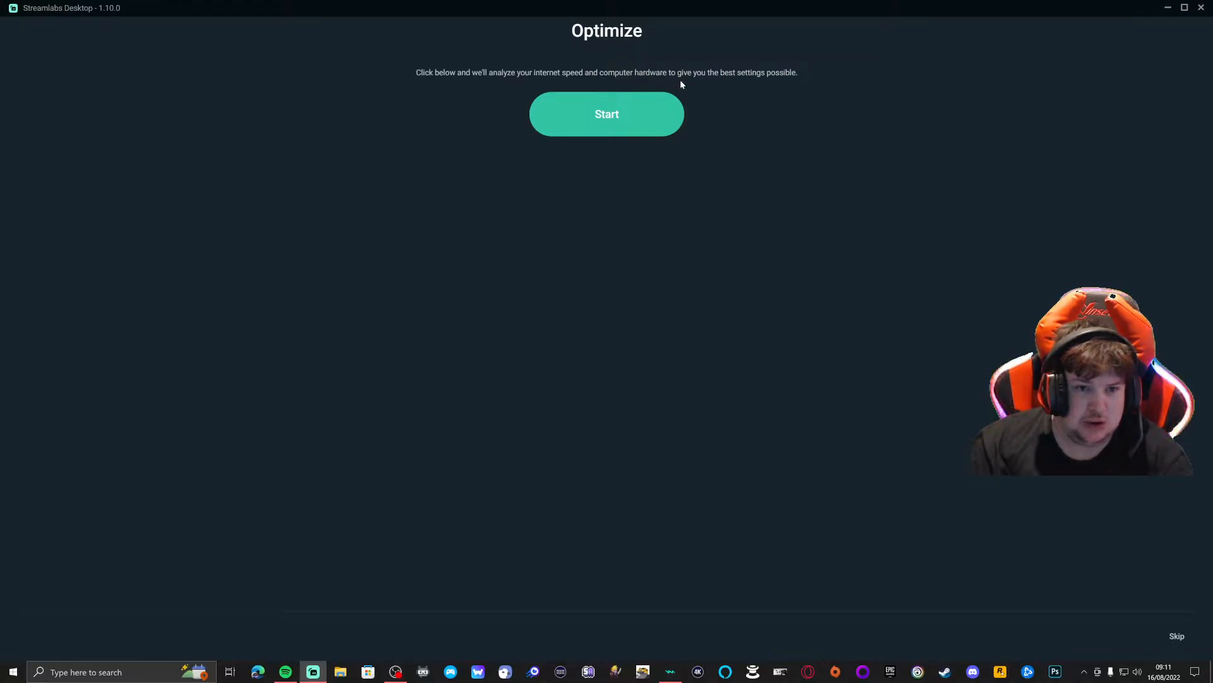
mouse_move(777, 78)
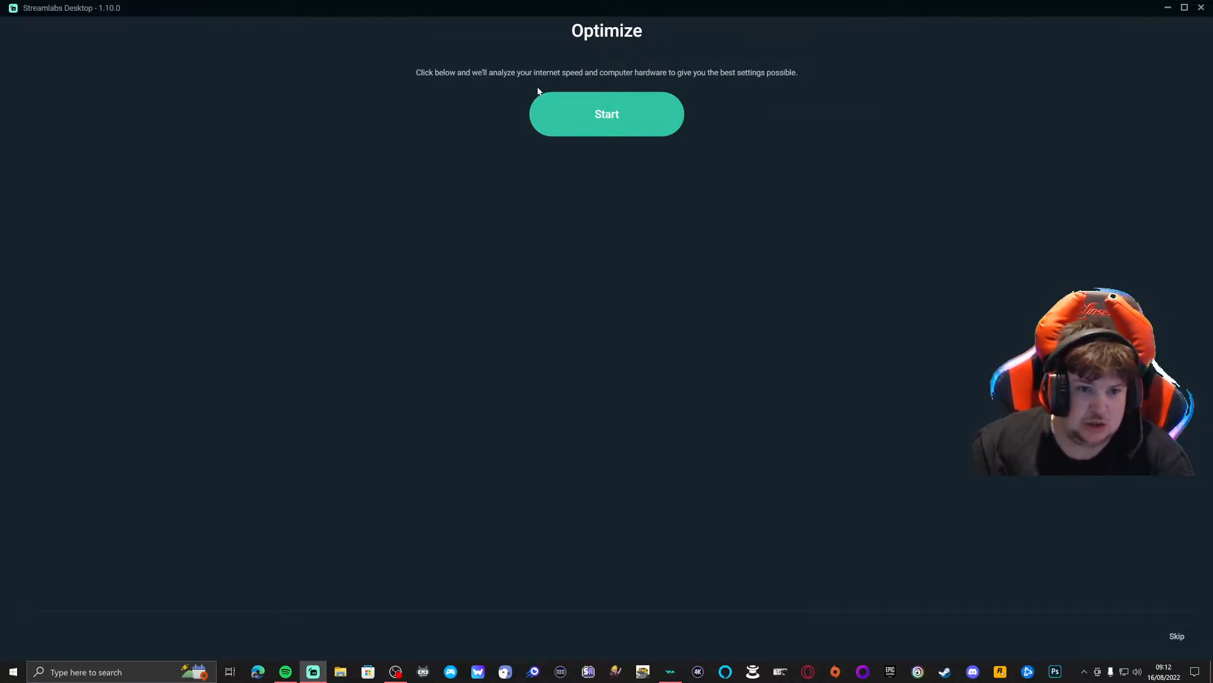
Skip the optimisation and return to the main editor with the scene preview.
click(607, 114)
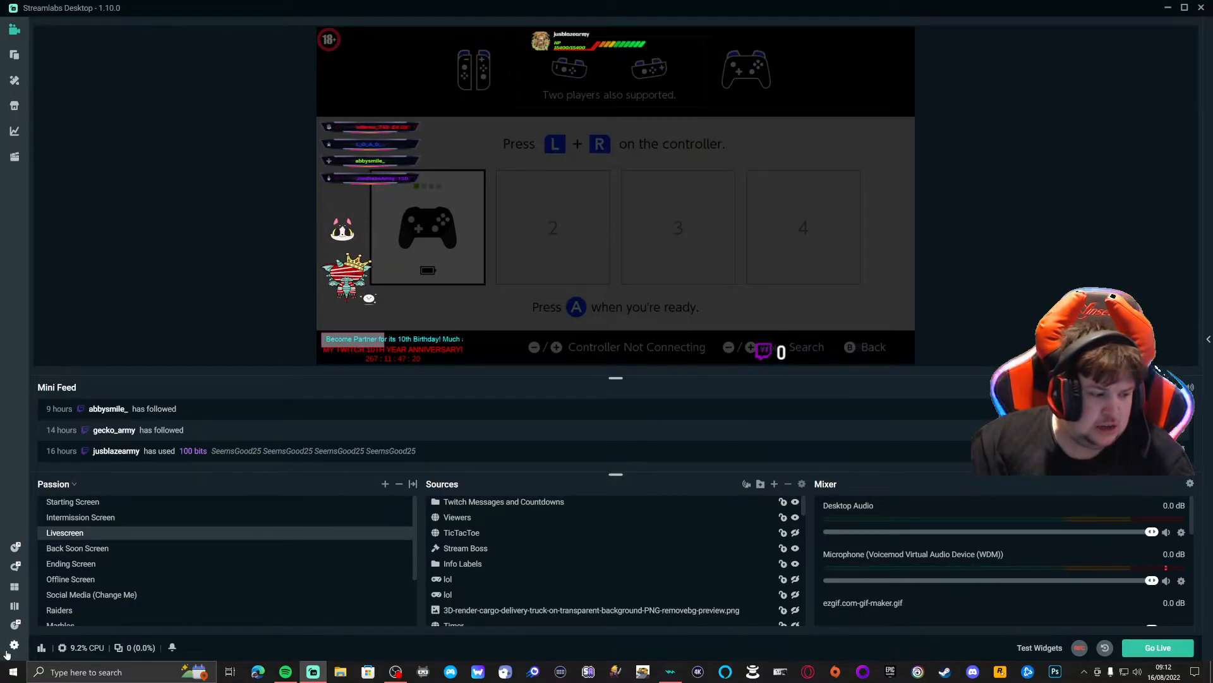
Review the Stream and Output settings pages, then land back on General.
click(14, 643)
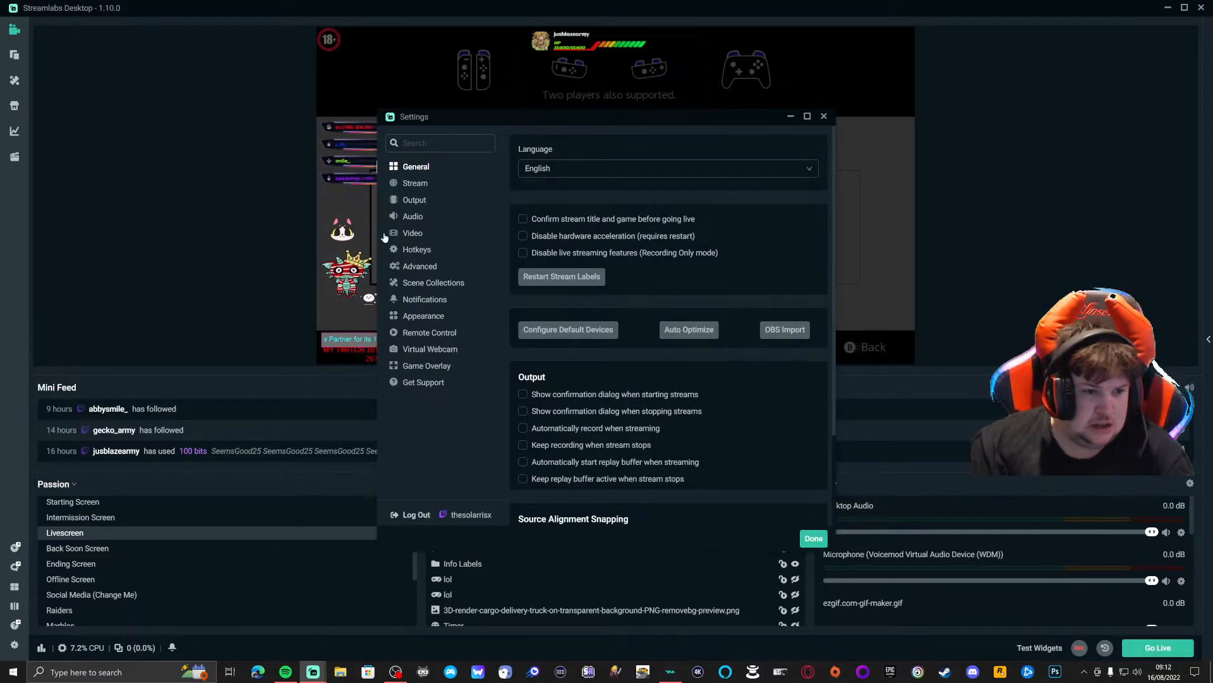
click(415, 182)
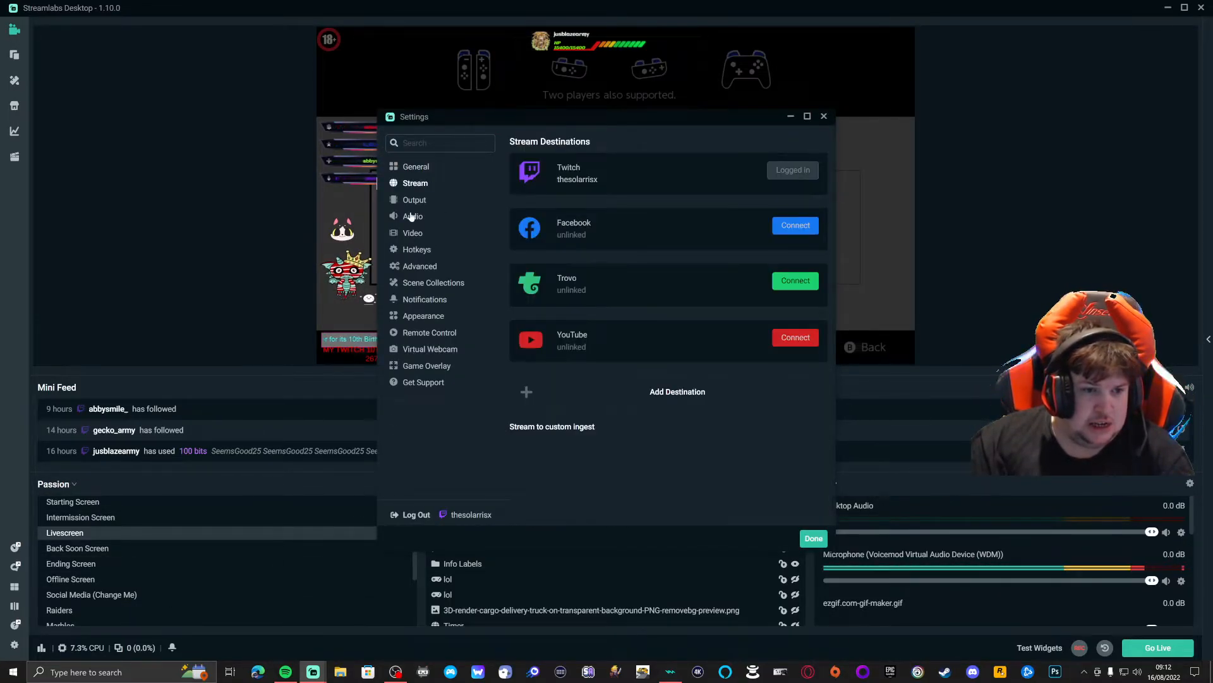
click(415, 200)
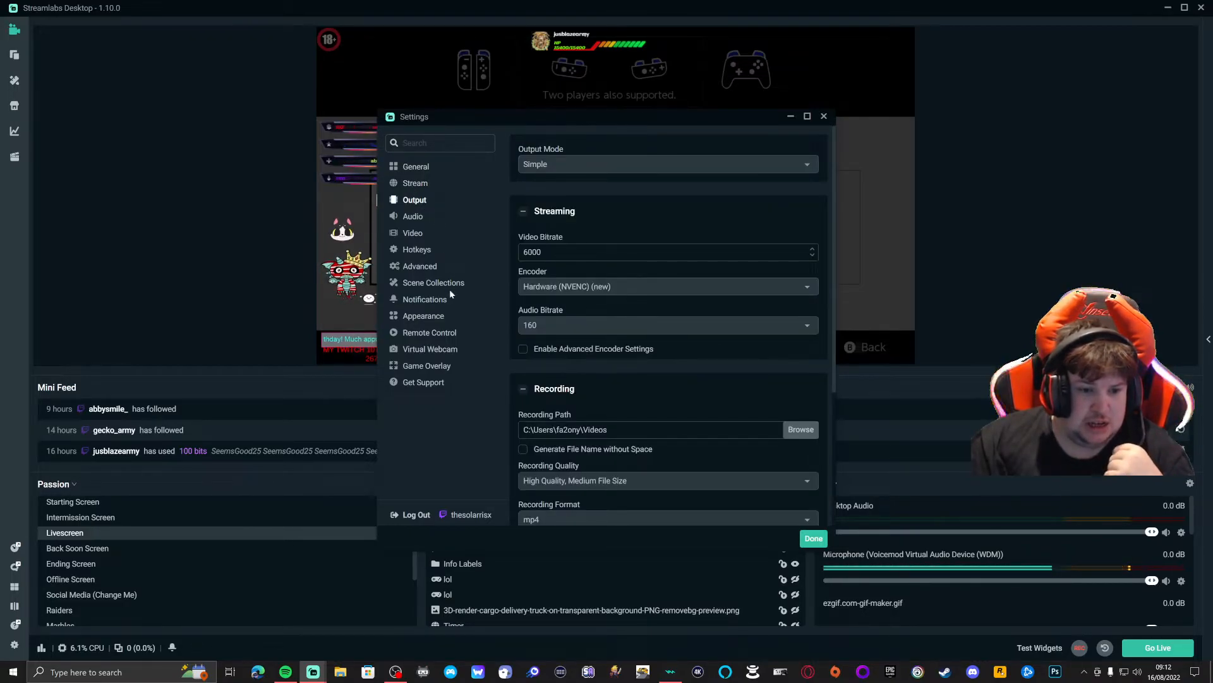
click(412, 232)
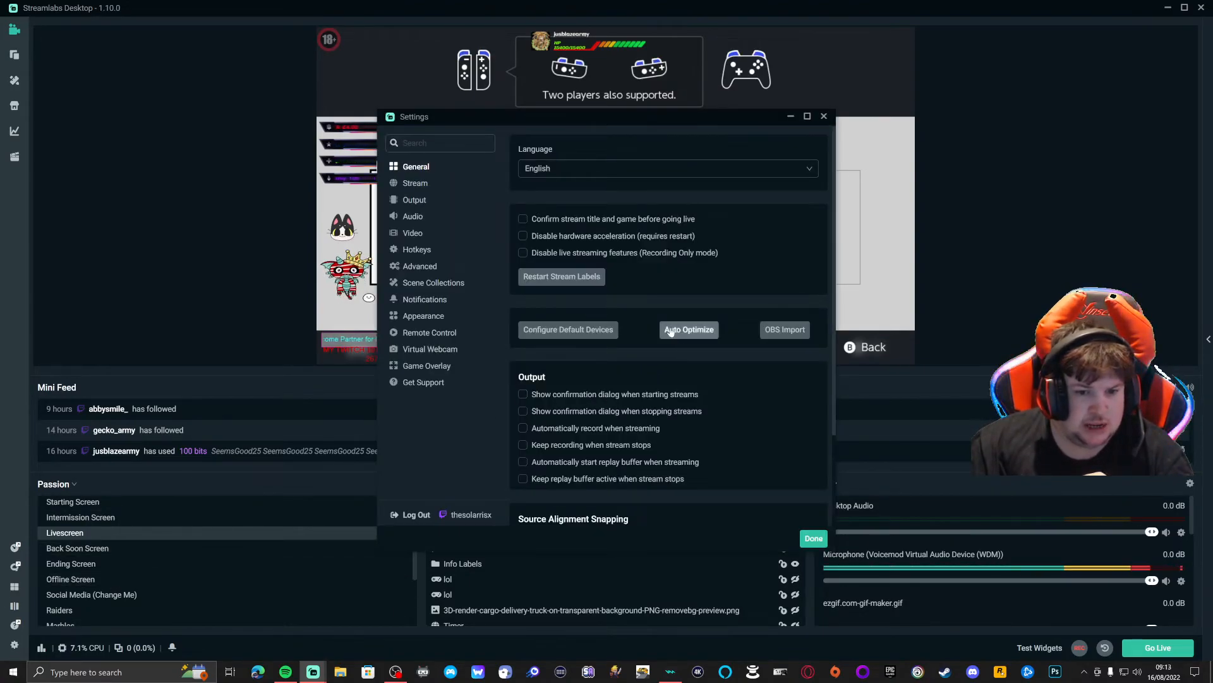
Reopen Auto Optimize briefly and return to the main editor.
click(689, 329)
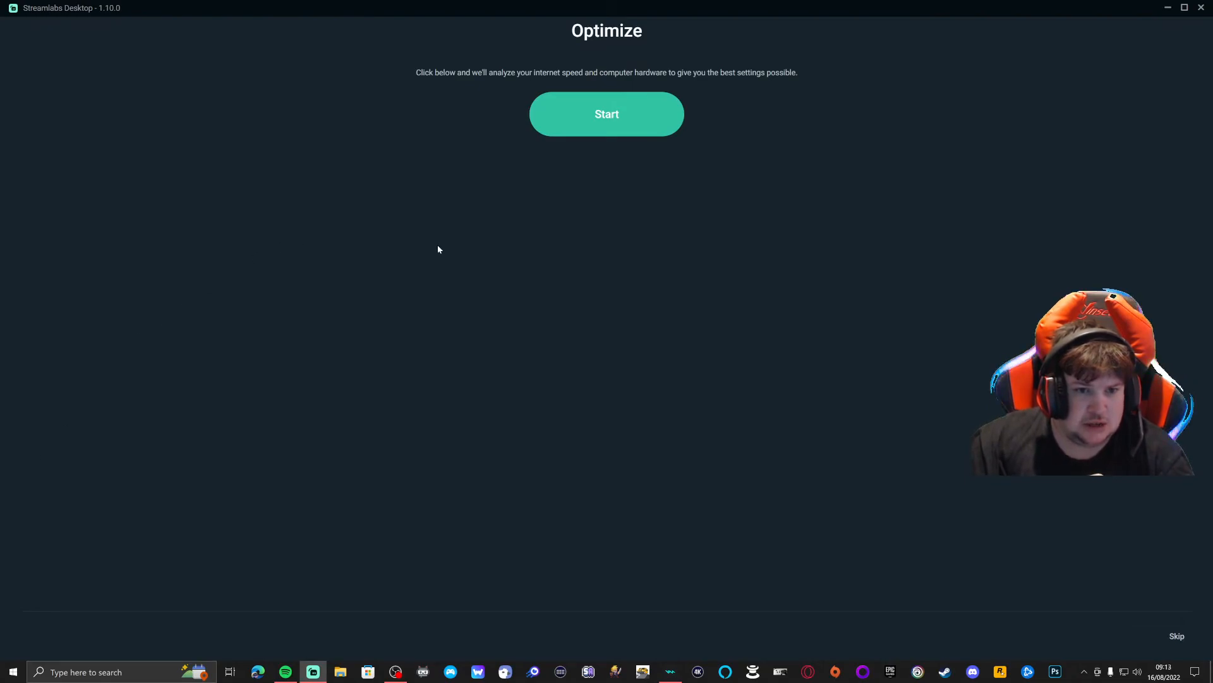
click(607, 113)
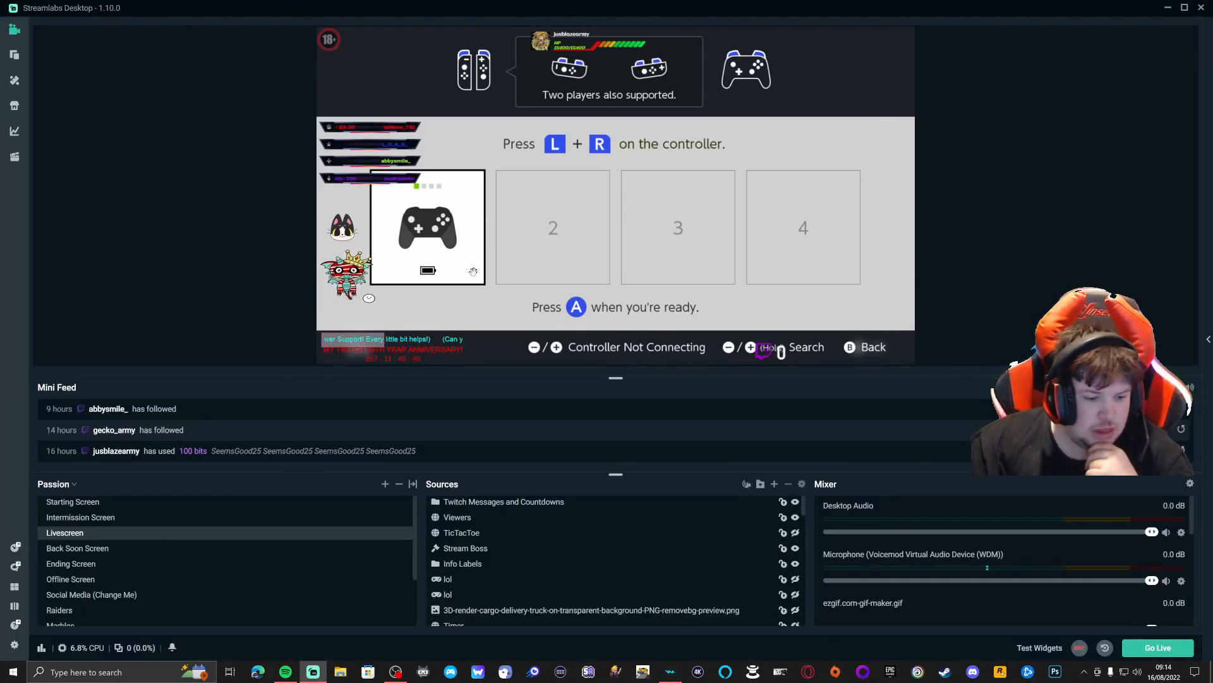
mouse_move(394, 671)
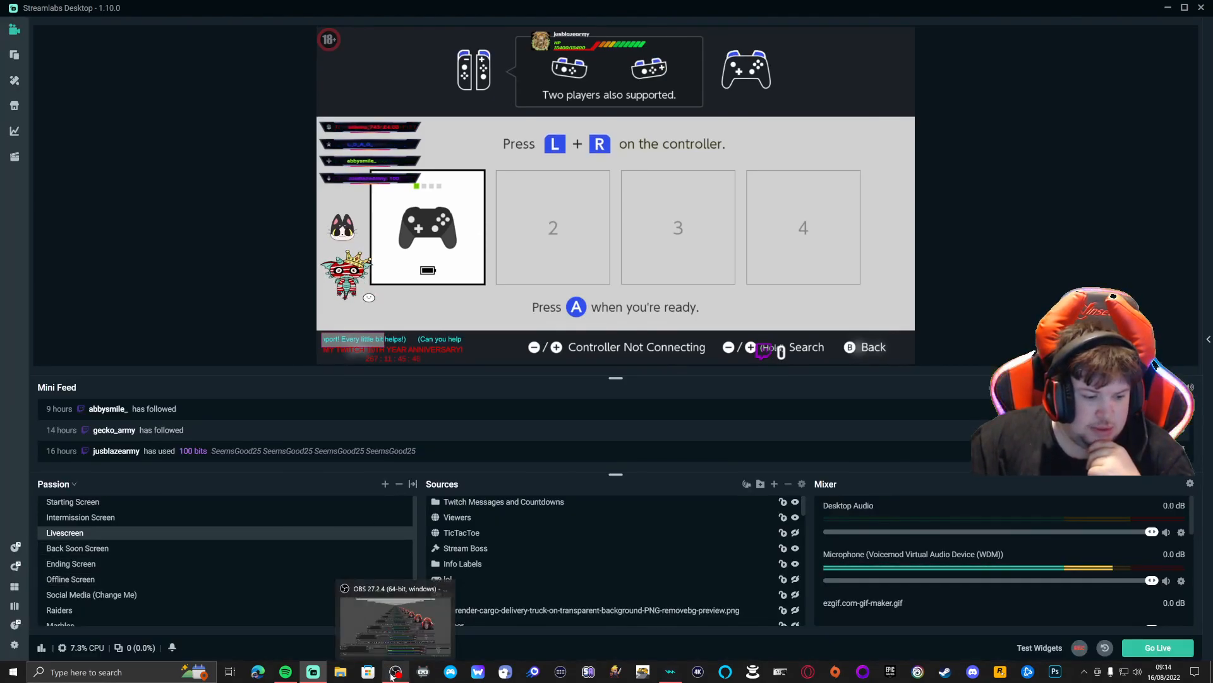